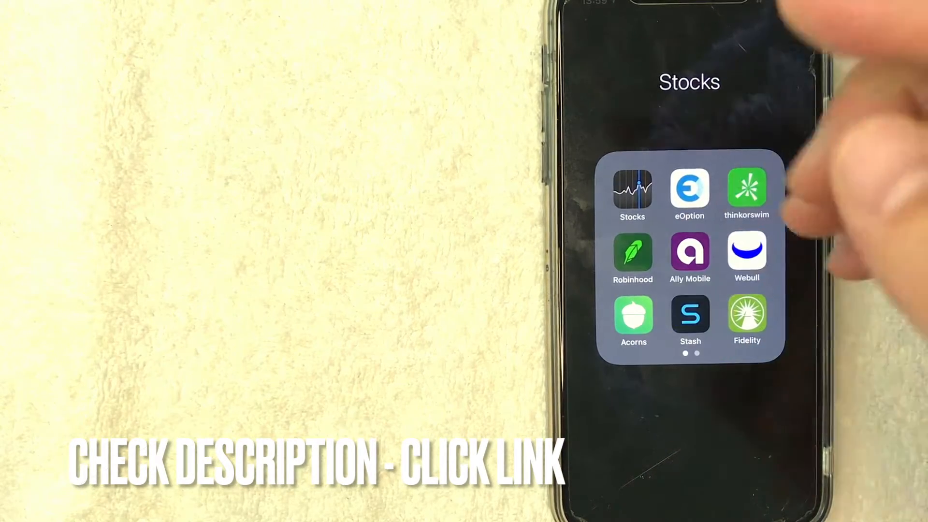
Step: Launch Robinhood from the Stocks folder to reach the investing home screen
left_click(631, 254)
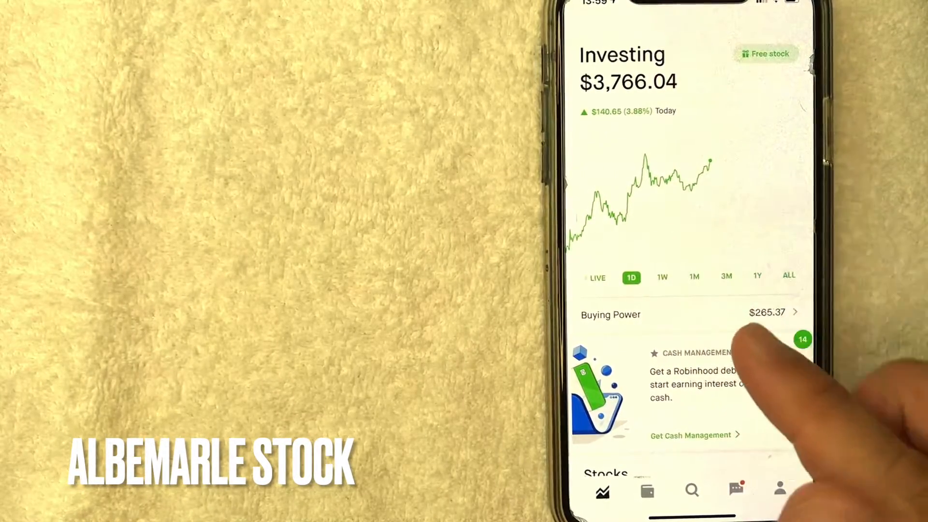
Step: Search for 'Alber' and open the Albemarle (ALB) stock page from the results
left_click(691, 489)
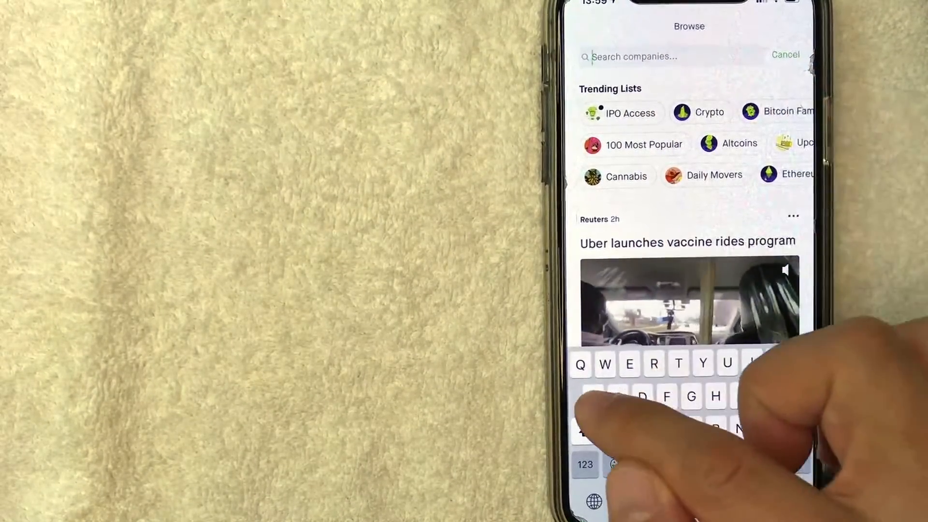
type("Alber")
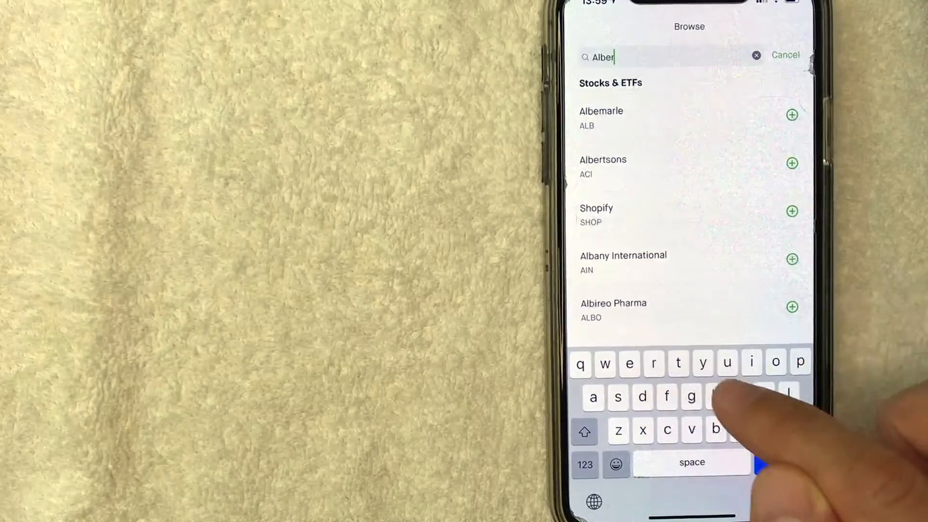
key("backspace")
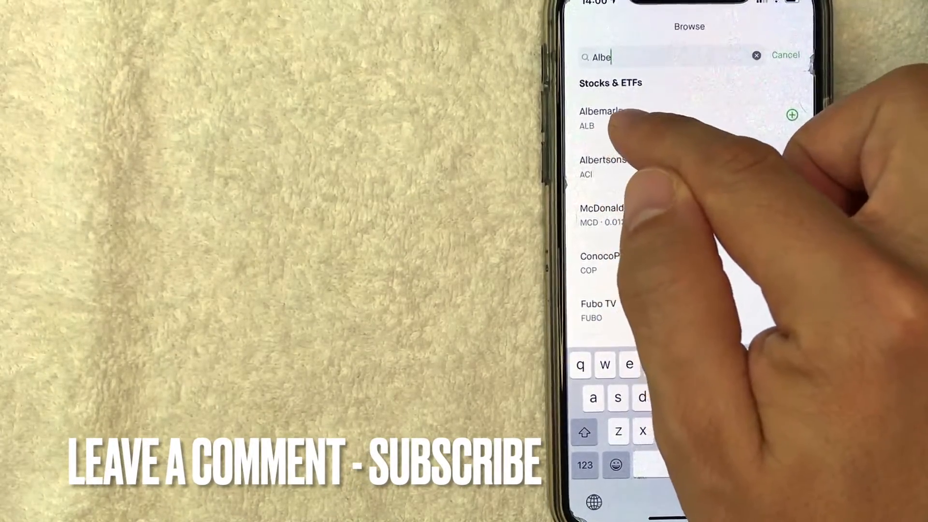
left_click(603, 118)
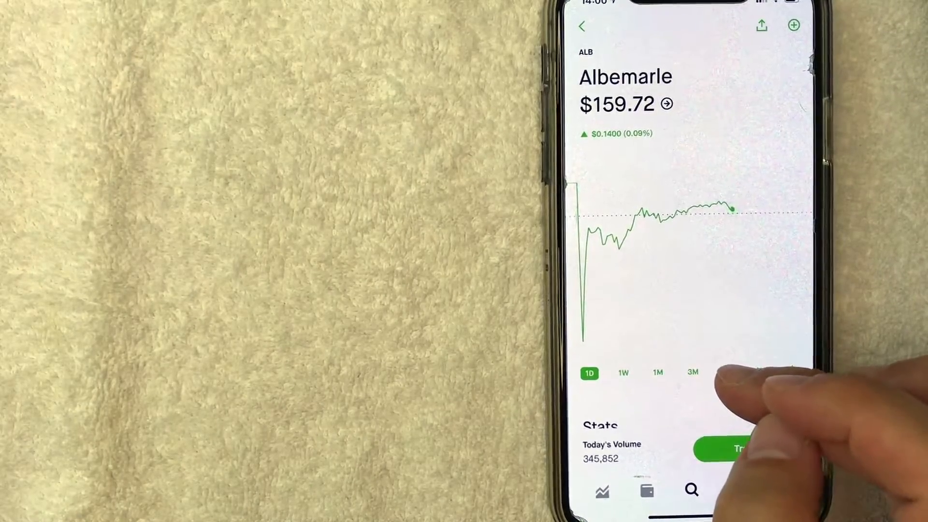
Step: Switch the ALB chart to the 5Y range and bring up the Buy / Trade Options choices
left_click(760, 372)
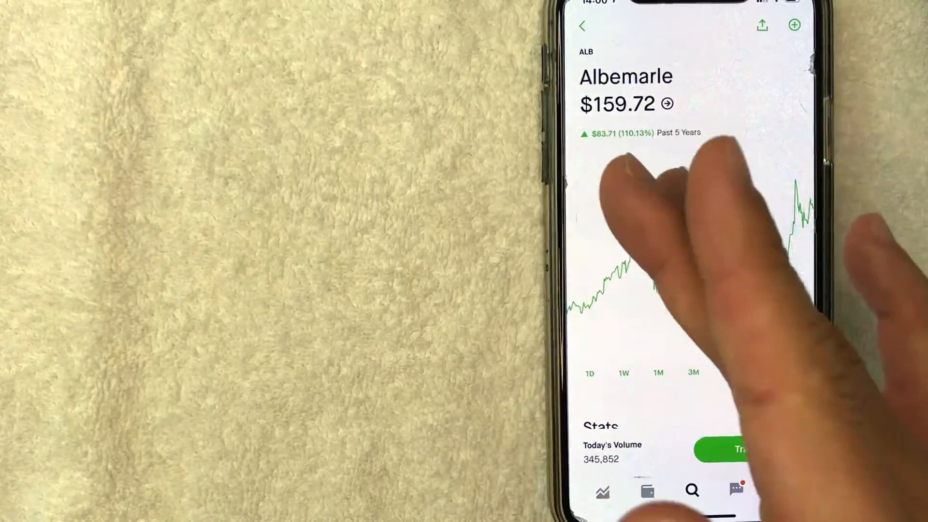
left_click(760, 372)
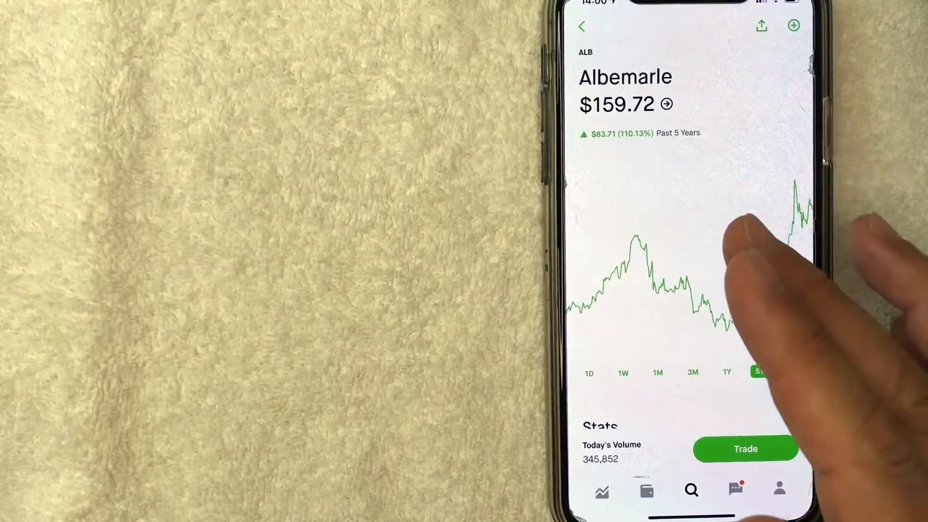
left_click(759, 372)
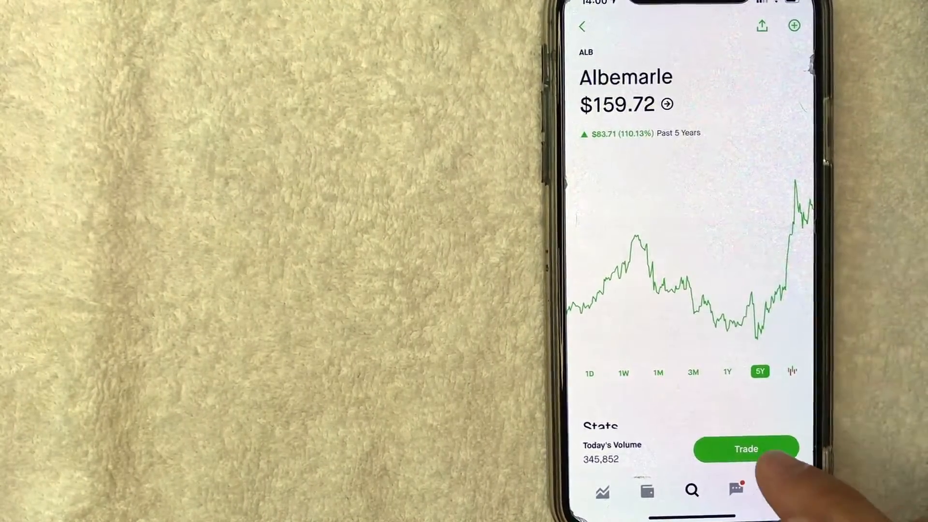
left_click(745, 447)
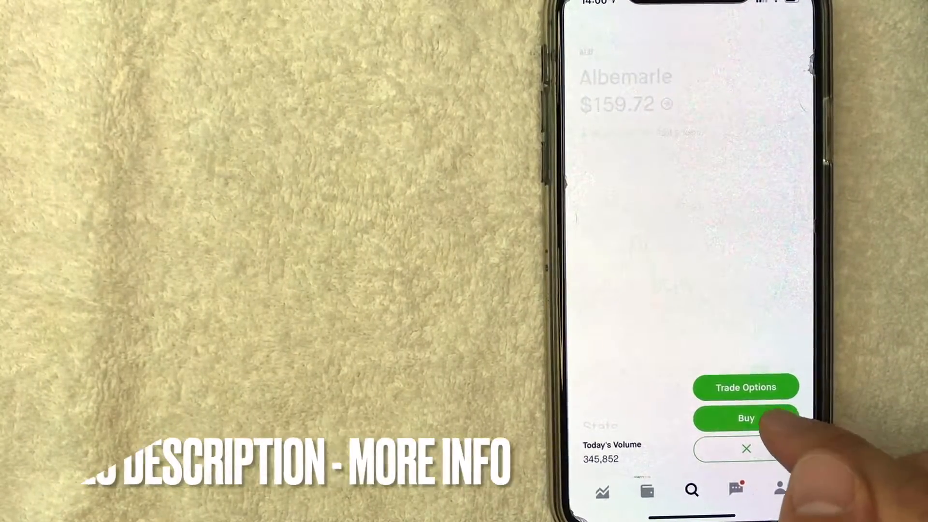
Step: Start a buy order for ALB with a $3 amount and proceed to review it
left_click(745, 418)
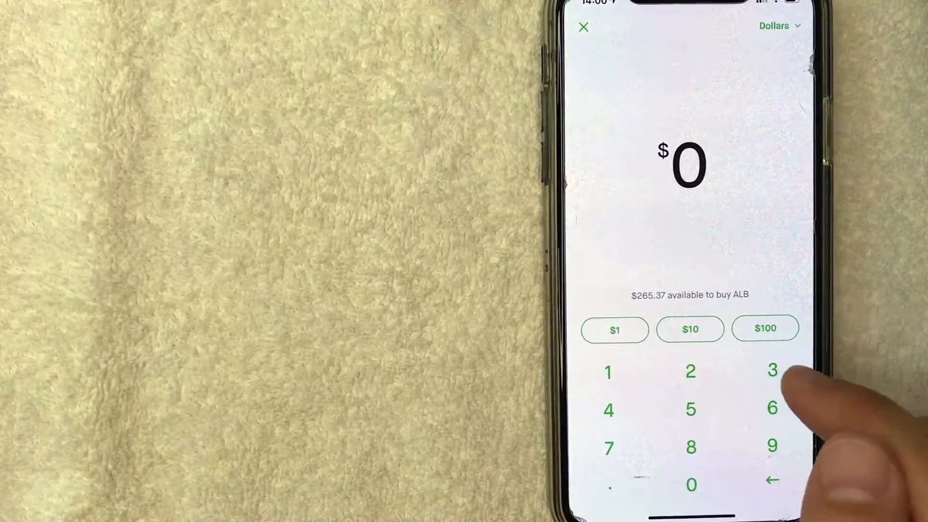
left_click(771, 370)
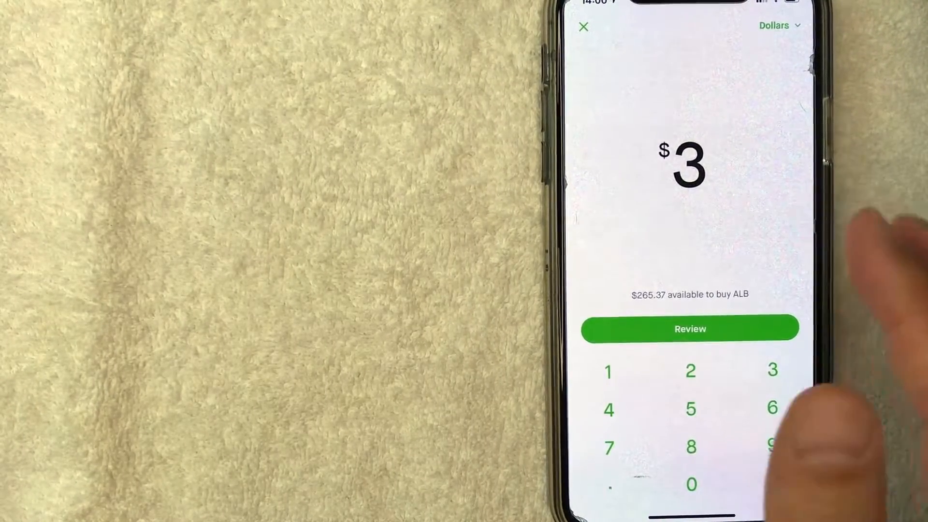
left_click(689, 329)
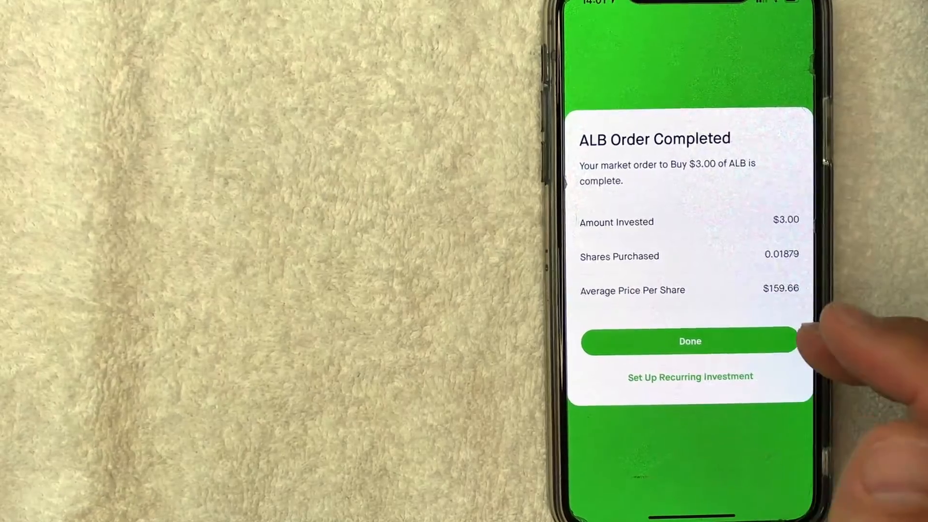
Step: Dismiss the ALB Order Completed confirmation after the $3.00 market buy fills
left_click(689, 341)
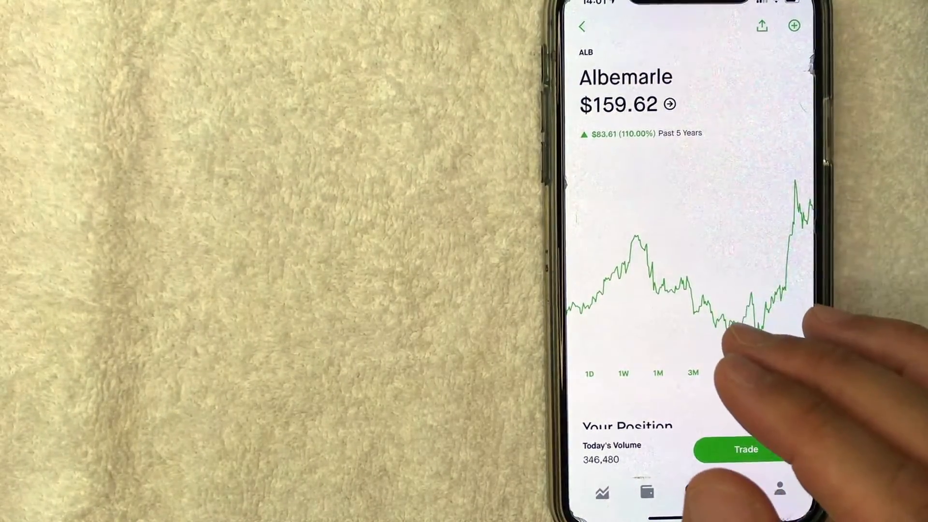
Step: Return the Albemarle chart to the five-year range with Your Position shown
left_click(760, 373)
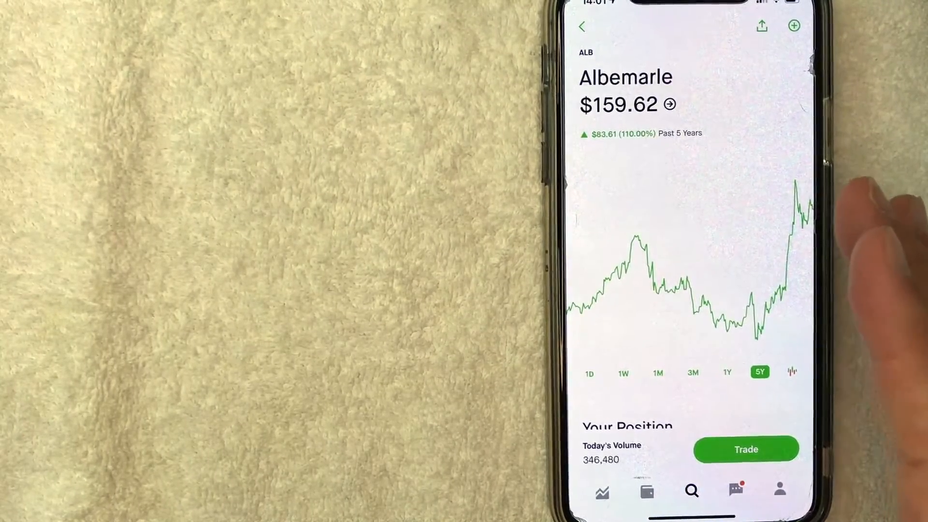